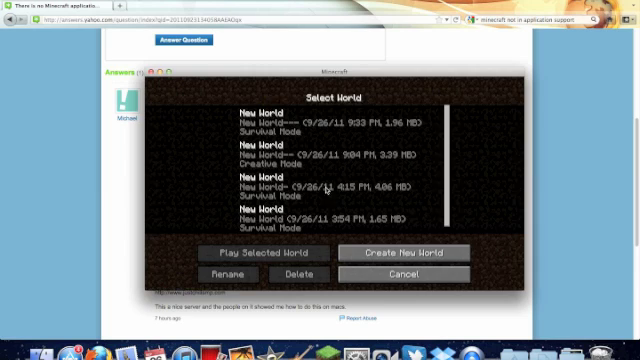
{"action": "mouse_move", "coordinate": [372, 232]}
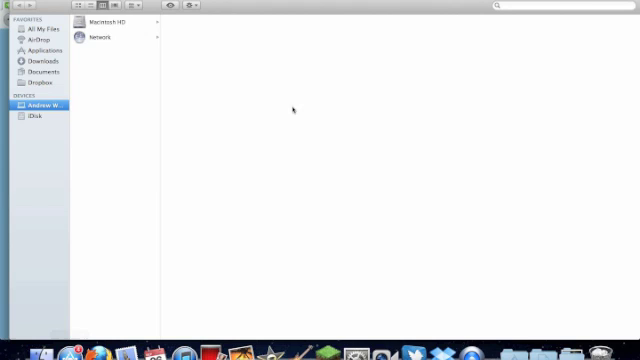
- Navigate to Macintosh HD > Users in the column view, then bring up Terminal beside Chrome
{"action": "left_click", "coordinate": [104, 20]}
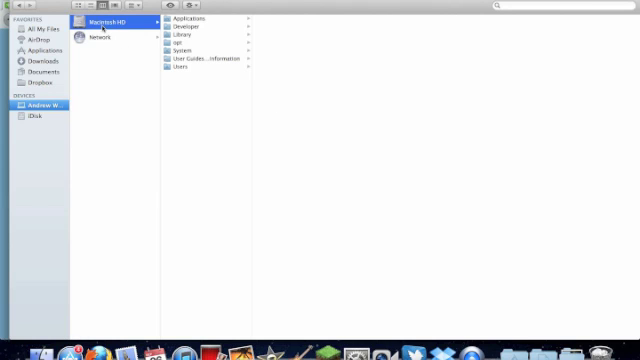
{"action": "left_click", "coordinate": [178, 36]}
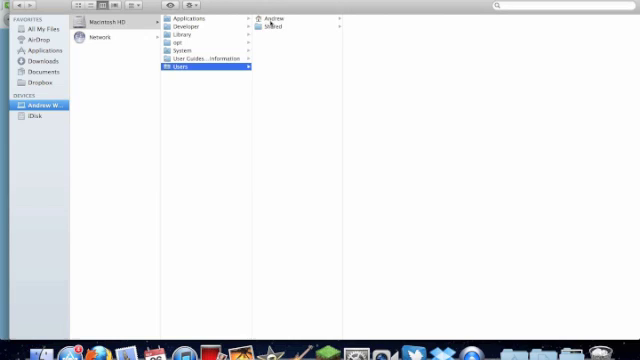
{"action": "left_click", "coordinate": [284, 18]}
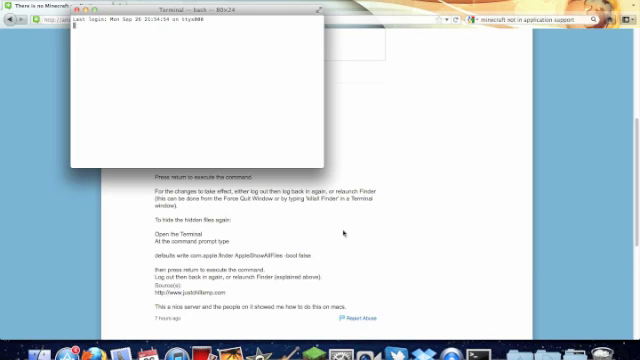
- Run 'defaults write com.apple.finder AppleShowAllFiles -bool true' to make Finder show hidden files
{"action": "type", "text": "defaults write com.apple.finder AppleShowAllFiles -bool true"}
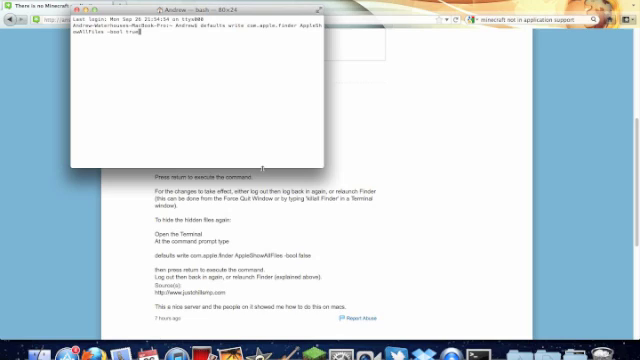
{"action": "key", "text": "Return"}
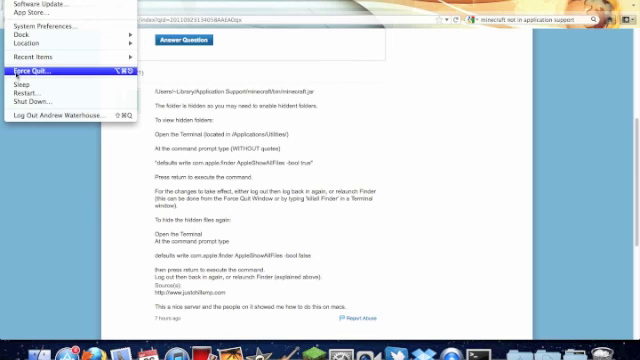
- Relaunch Finder via Force Quit so hidden files appear in the listing
{"action": "left_click", "coordinate": [30, 72]}
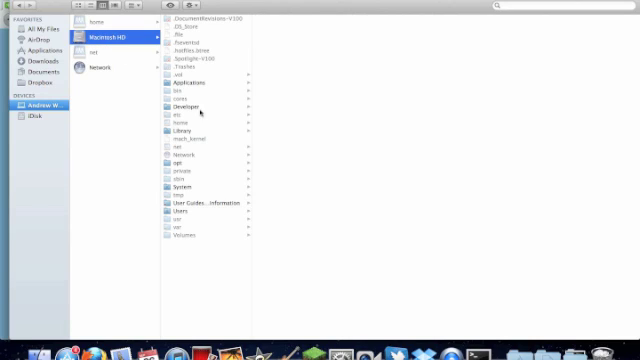
- Navigate into Macintosh HD > Library and scroll toward Application Support
{"action": "left_click", "coordinate": [178, 128]}
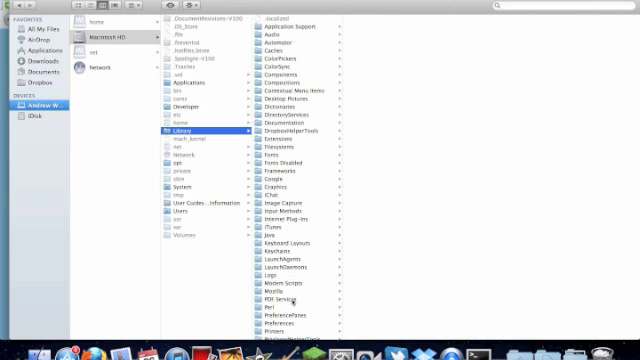
{"action": "scroll", "scroll_direction": "down", "scroll_amount": 3}
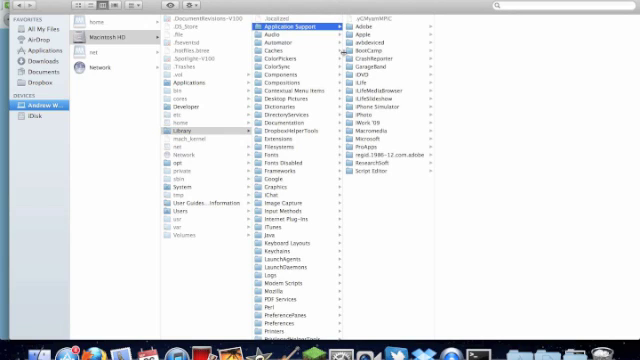
{"action": "mouse_move", "coordinate": [200, 210]}
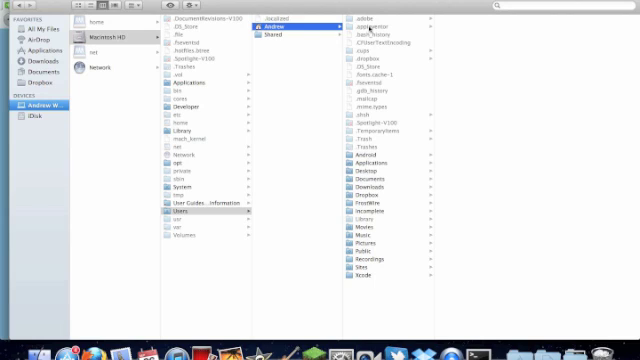
{"action": "mouse_move", "coordinate": [378, 232]}
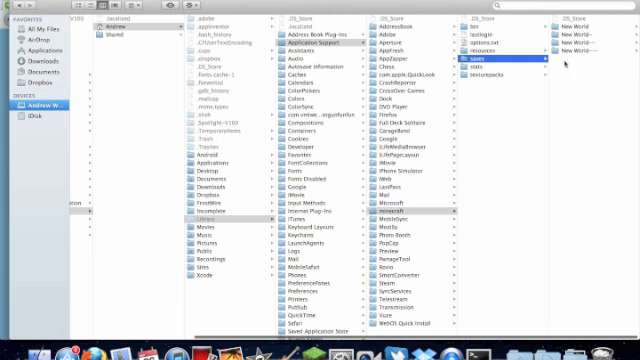
{"action": "mouse_move", "coordinate": [564, 64]}
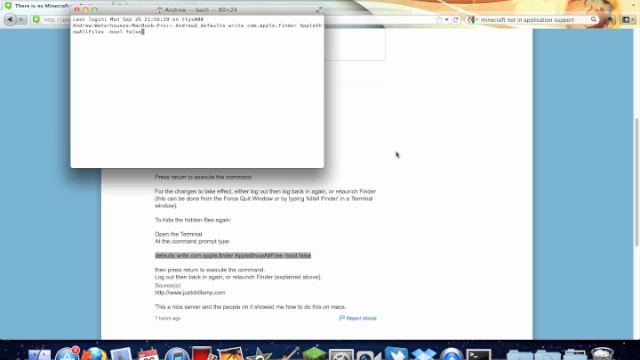
- Run 'defaults write com.apple.finder AppleShowAllFiles -bool false' to hide hidden files again
{"action": "key", "text": "Return"}
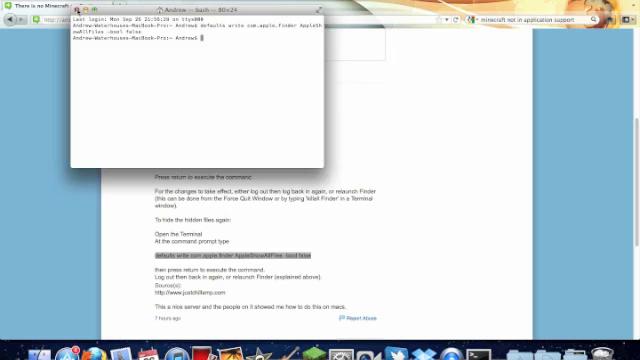